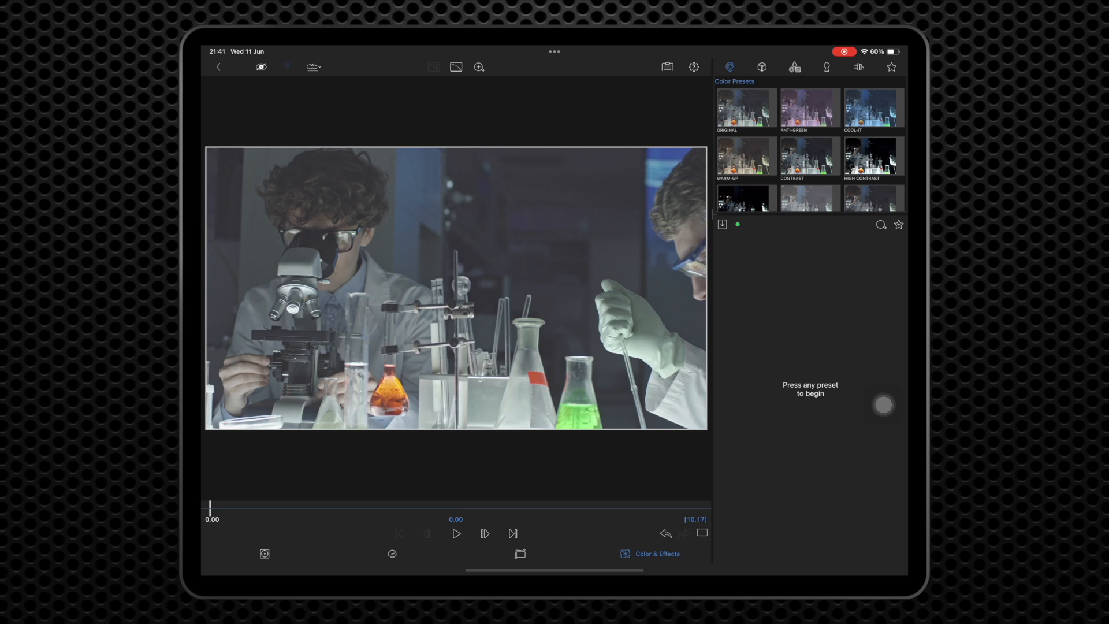
- Apply the CoreMelt PaintX effect to the lab clip from Color & Effects
click(859, 67)
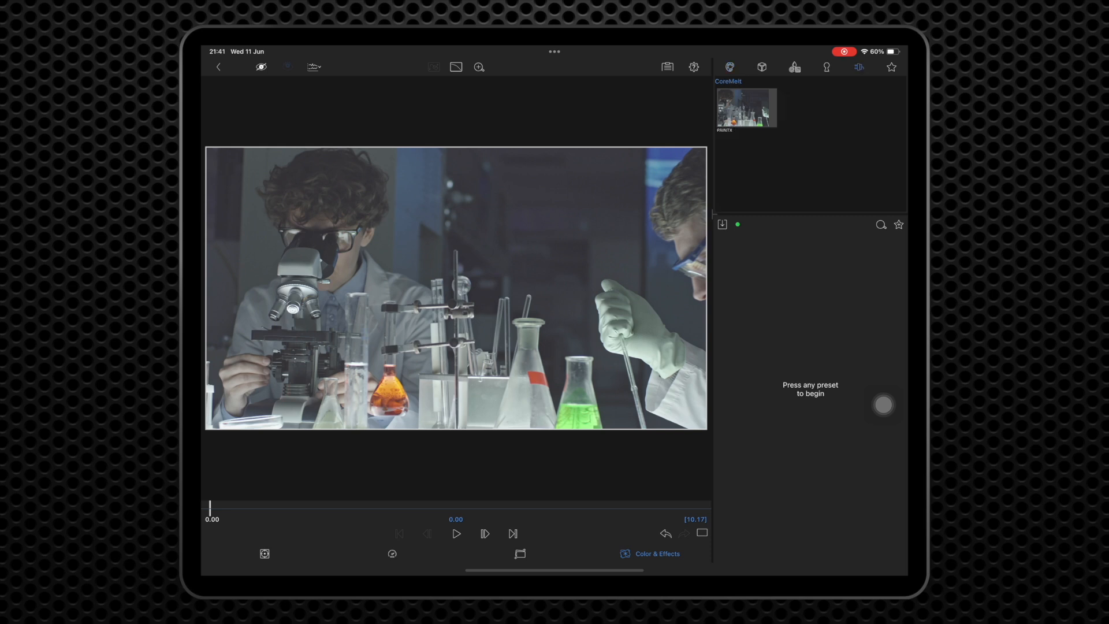
click(747, 107)
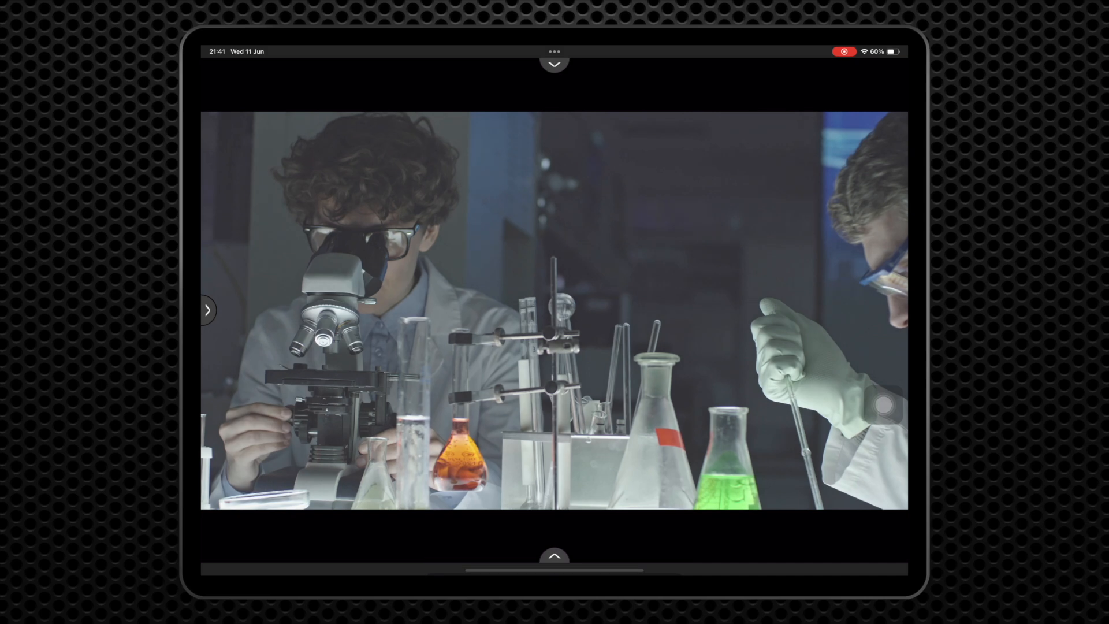
- Paint a purple arrow at the flask and scrub the clip to check its tracking
drag(573, 411, 620, 436)
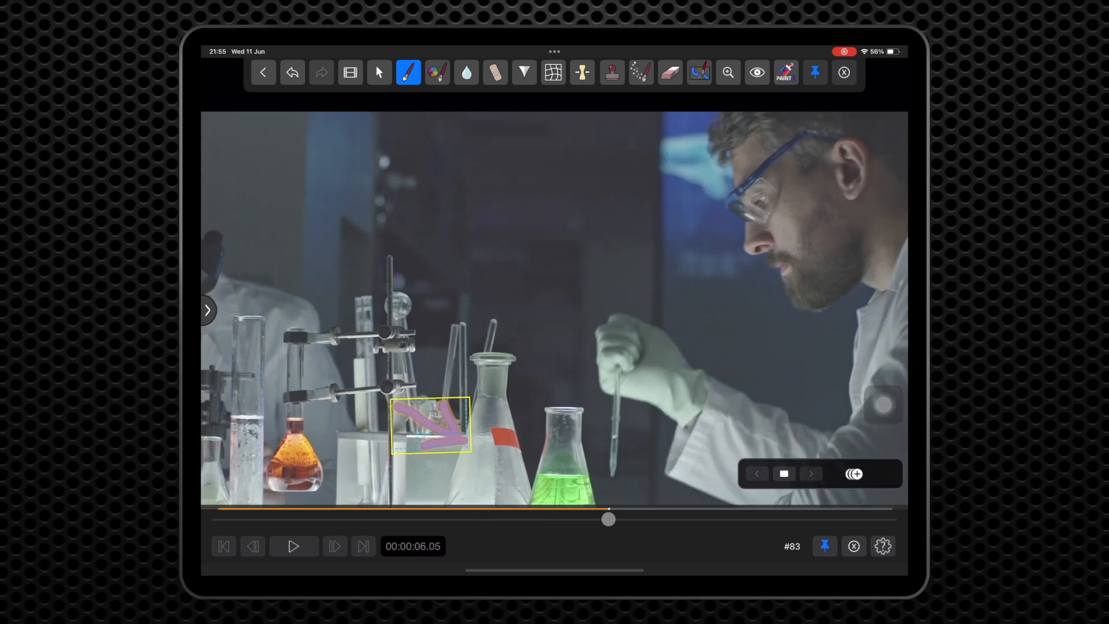
drag(609, 519, 883, 519)
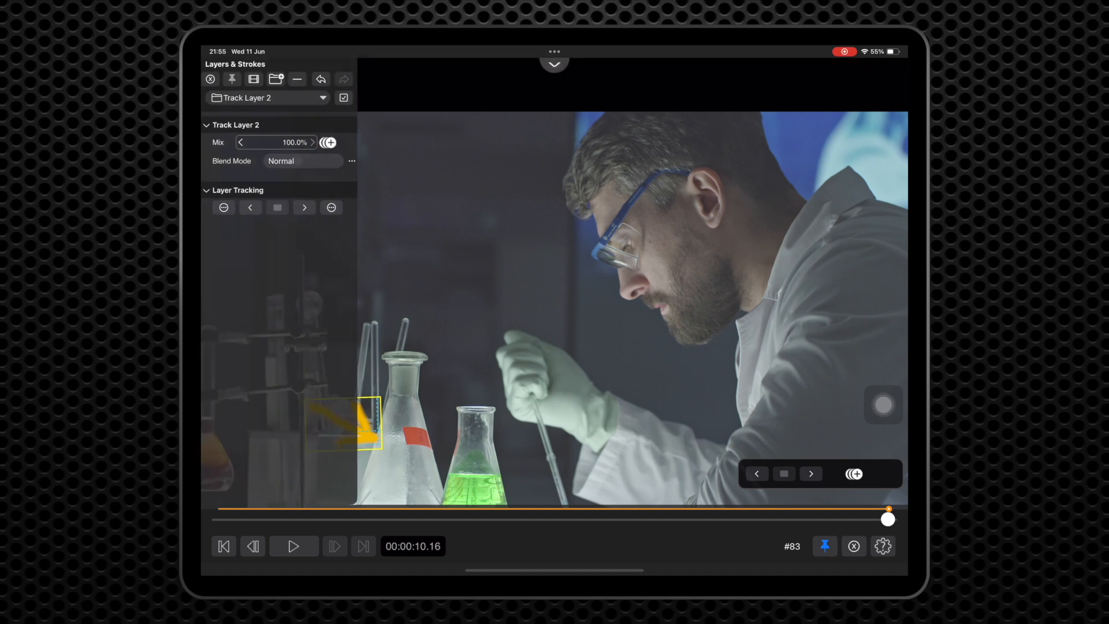
- Show the Layers & Strokes list to reach Track Layer 2's settings
click(330, 206)
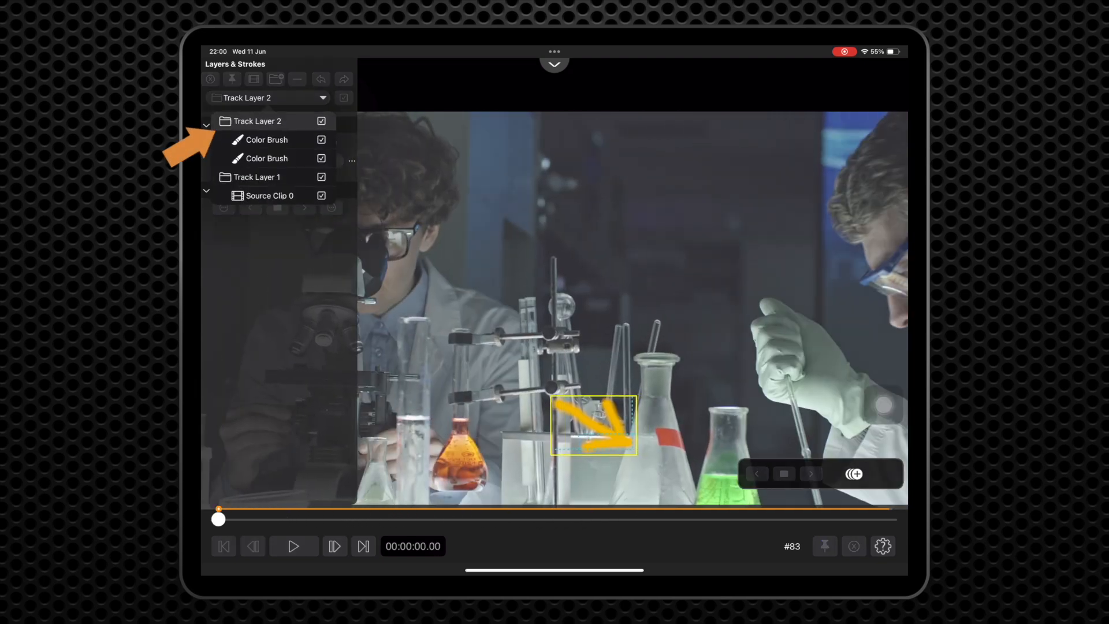
- Change a Track Layer 2 Color Brush stroke's colour to green
click(266, 140)
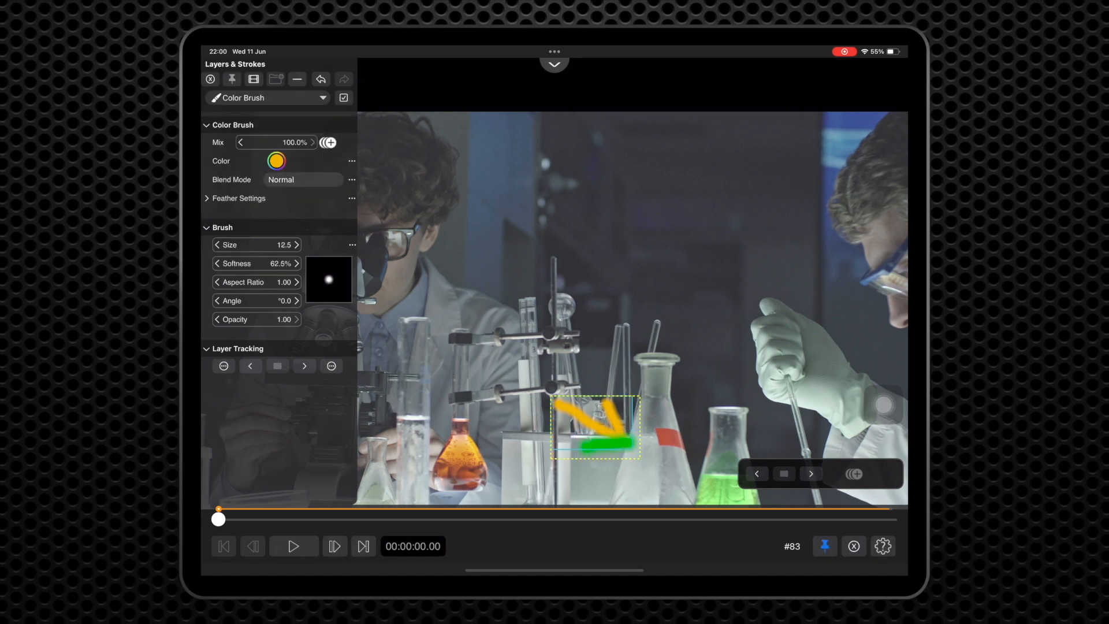
click(276, 160)
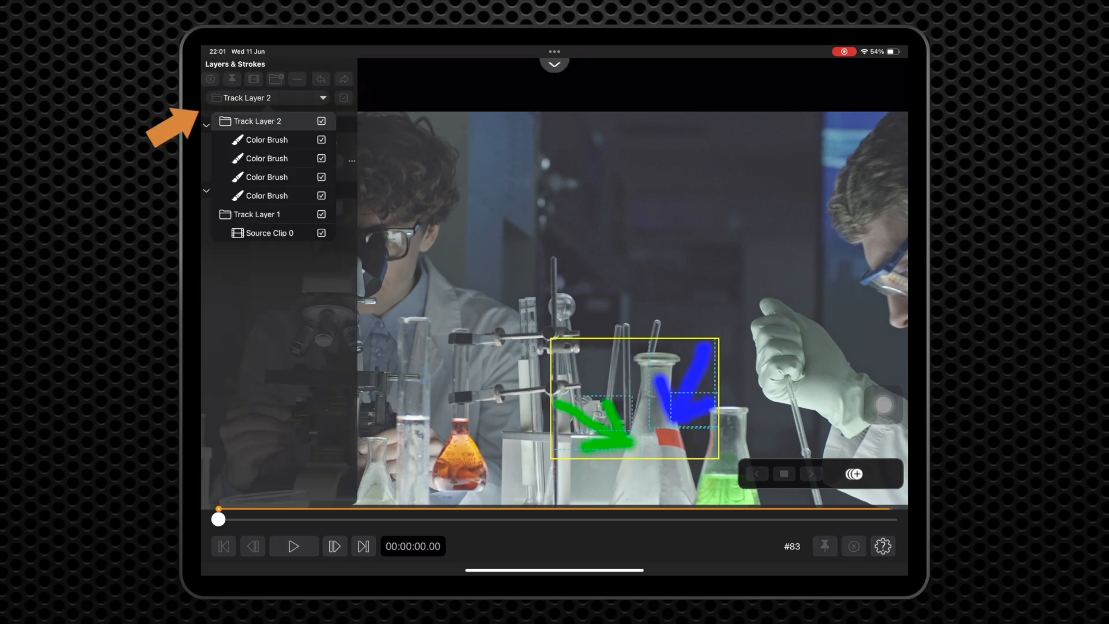
- Hide both green arrow strokes in Track Layer 2, leaving the blue arrow visible
click(320, 176)
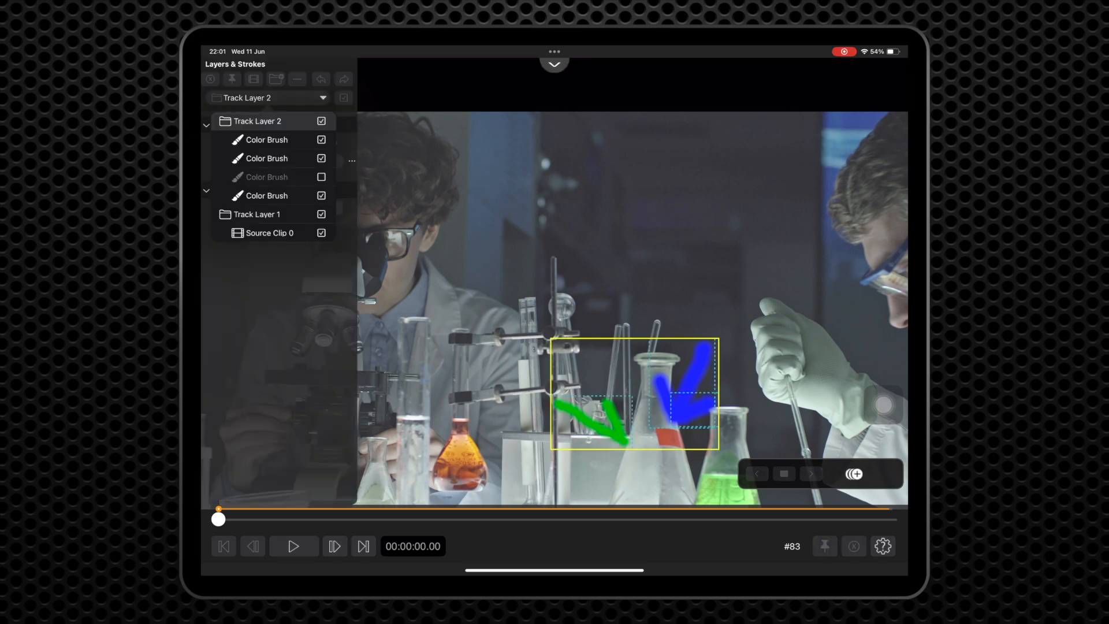
click(321, 197)
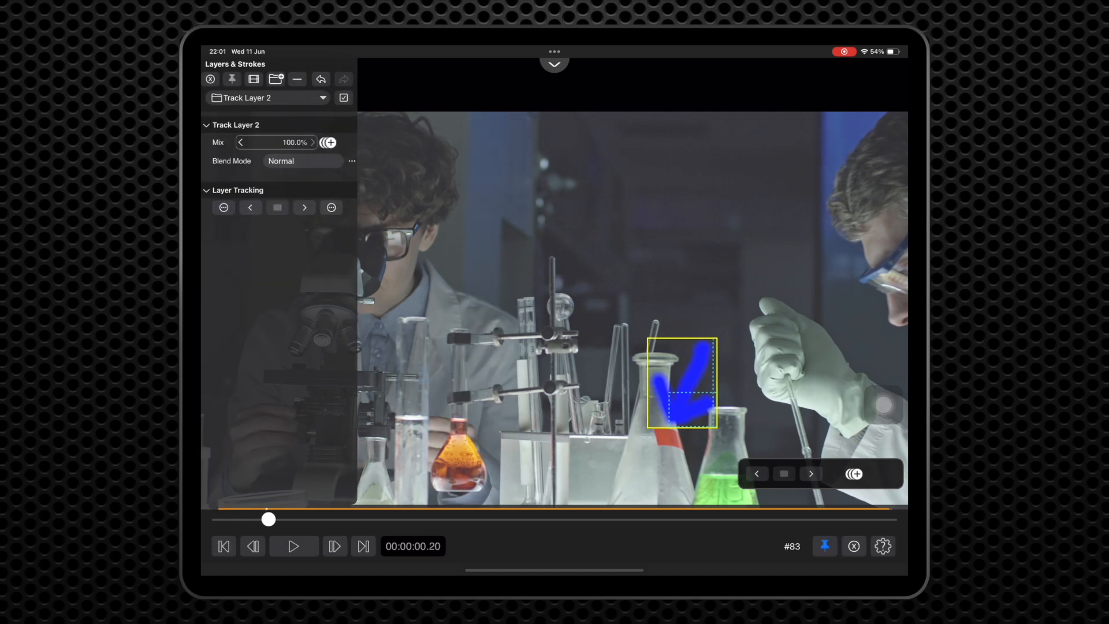
- Scrub to about 00:00:02.07 to confirm the blue arrow stays on the flask
drag(268, 518, 364, 519)
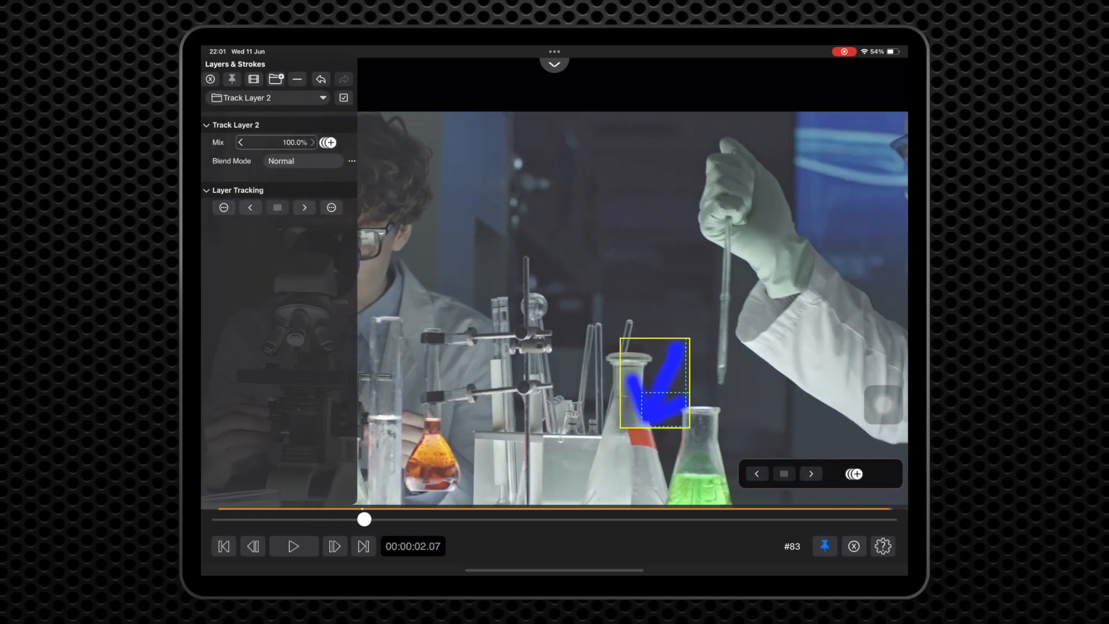
drag(364, 519, 732, 519)
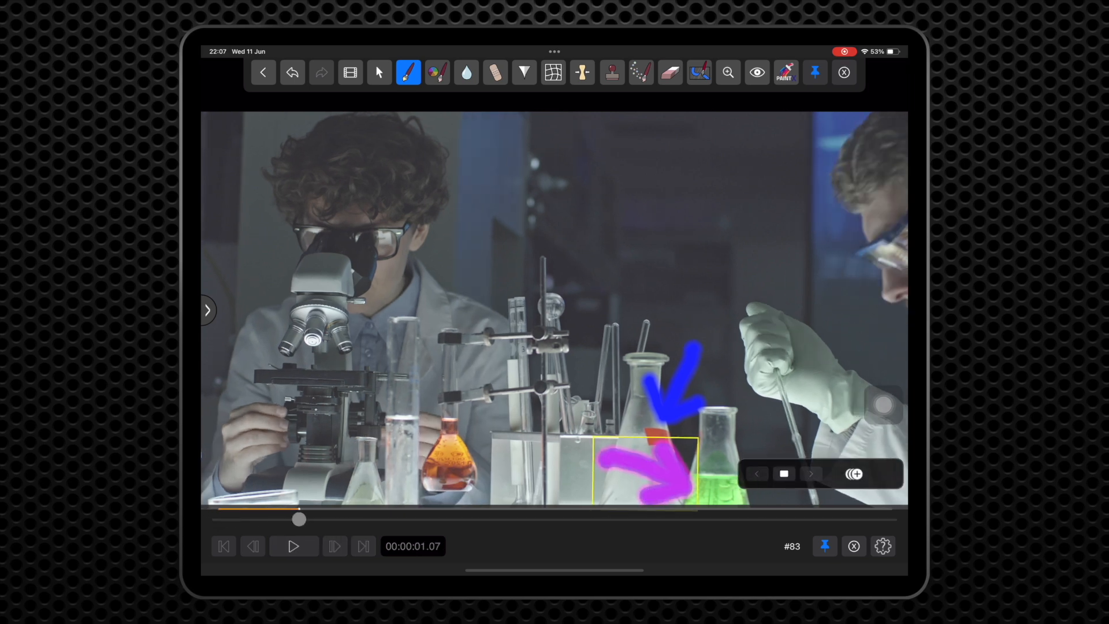
- Scrub to around 00:00:05.17 to confirm the magenta arrow follows the green flask
drag(298, 520, 574, 520)
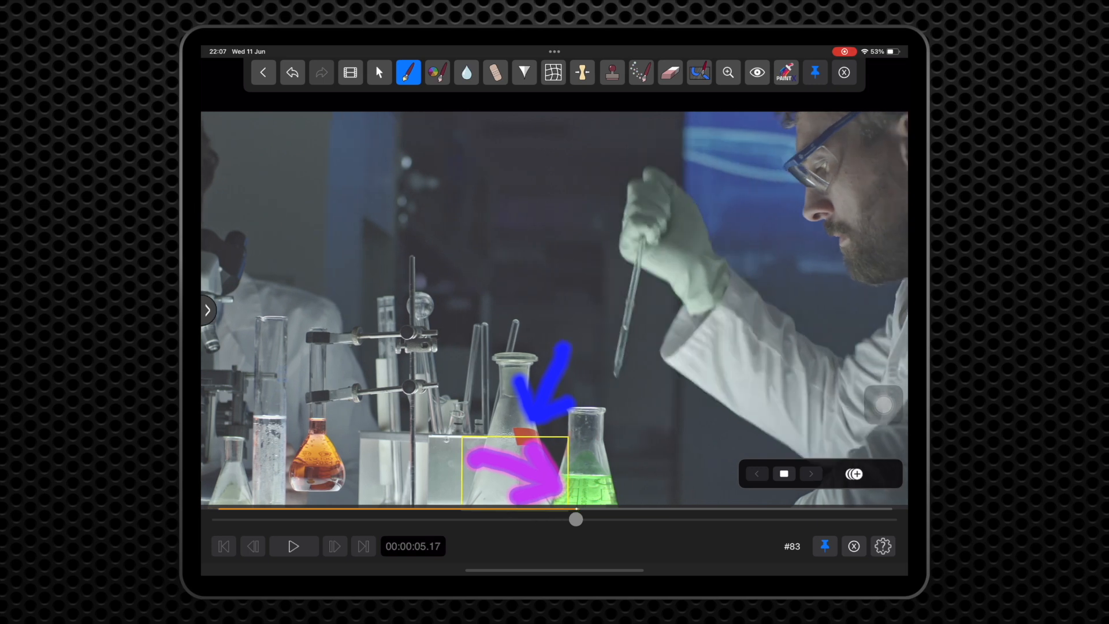
drag(575, 520, 853, 520)
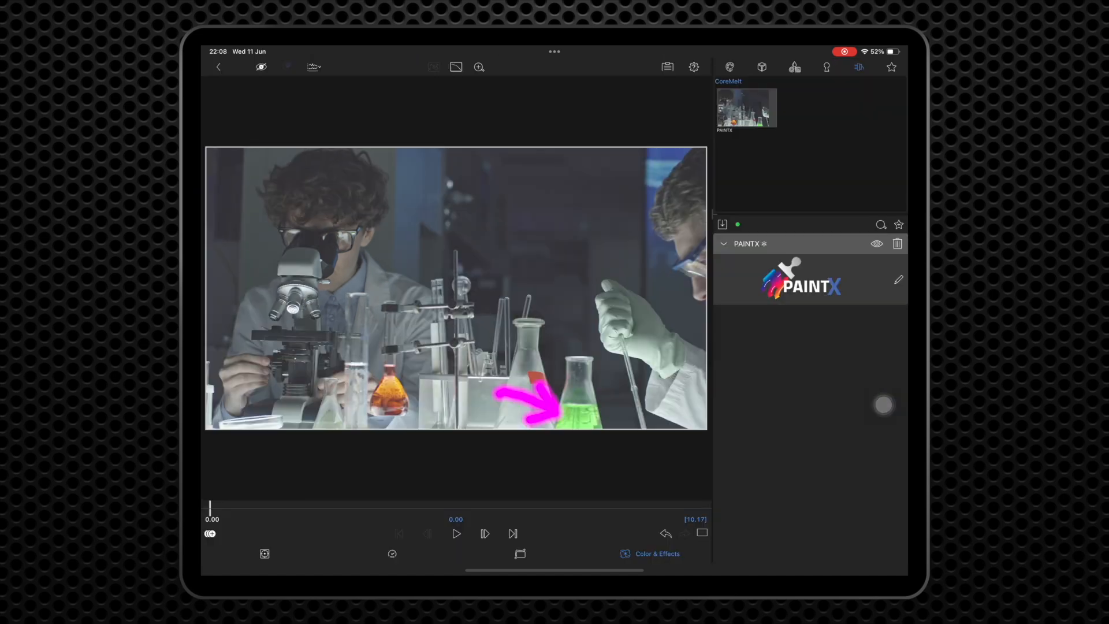
- Play the lab clip in the LumaFusion viewer with the tracked magenta arrow
click(455, 534)
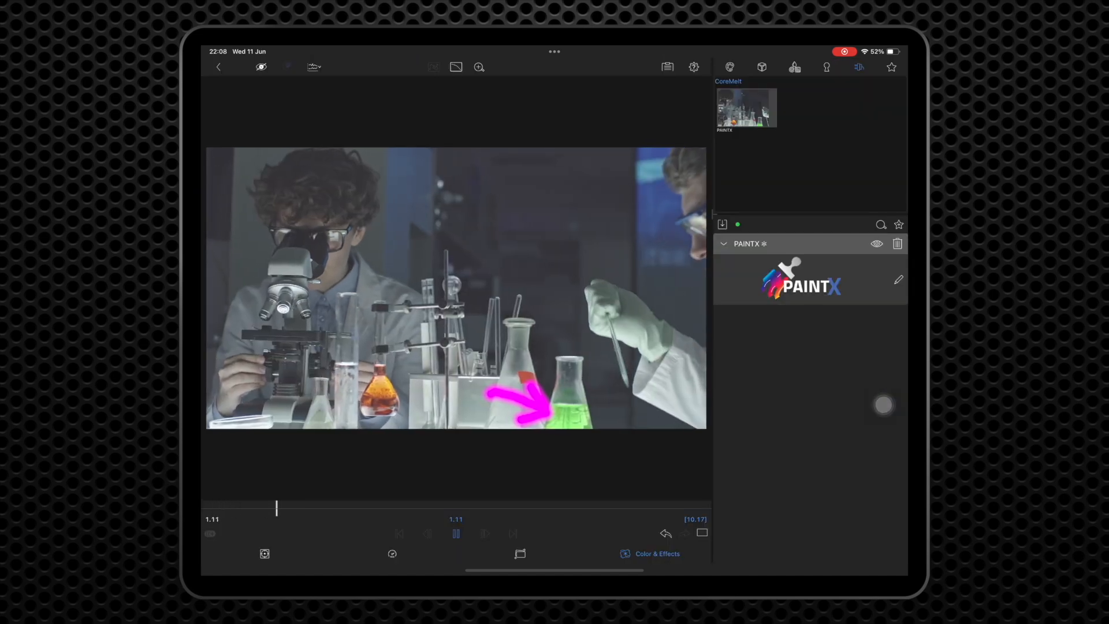